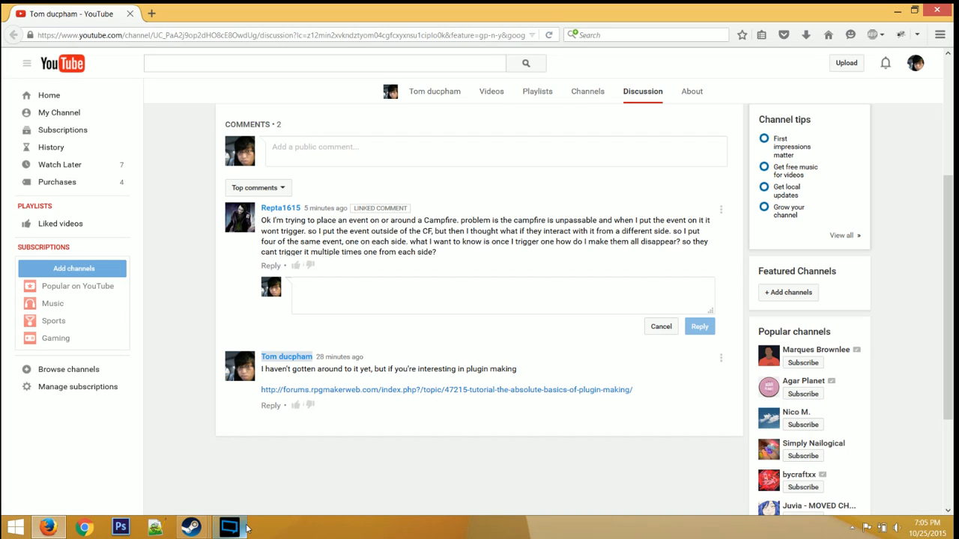
mouse_move(323, 447)
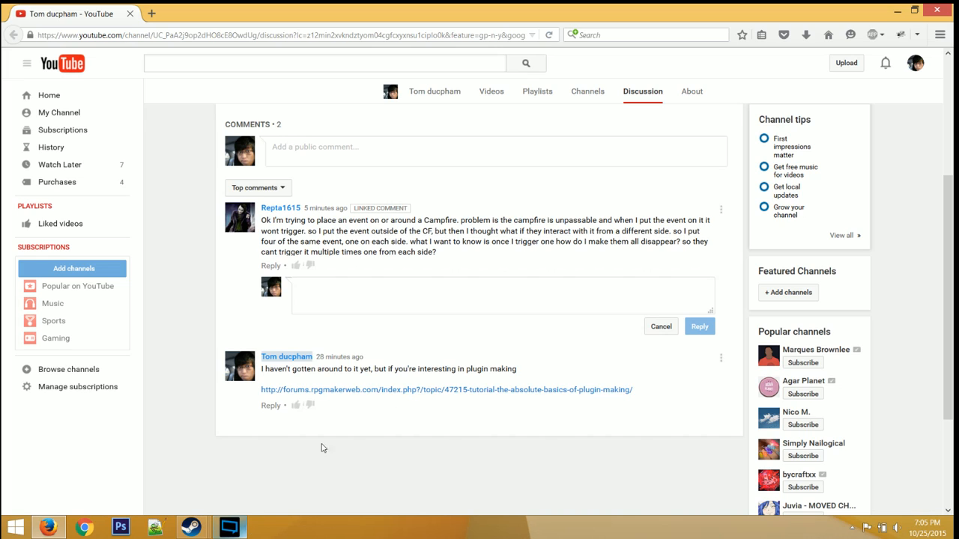
mouse_move(661, 125)
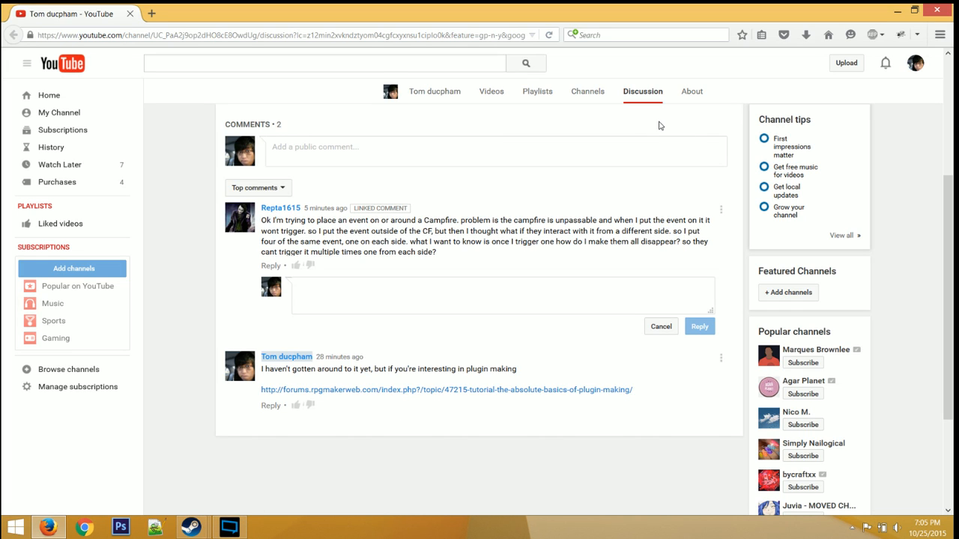
left_click(699, 326)
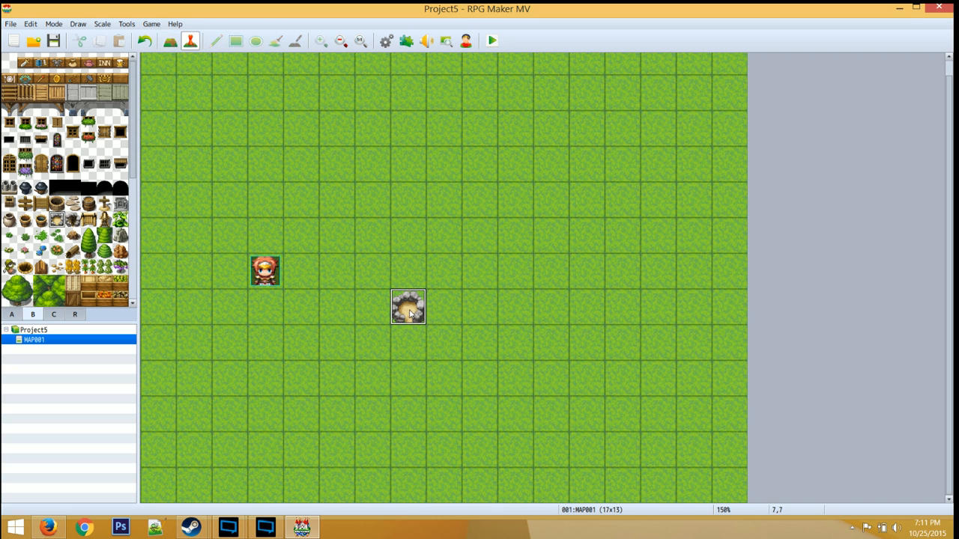
- Set the campfire event's priority to Same as characters, keeping the Action Button trigger
double_click(409, 307)
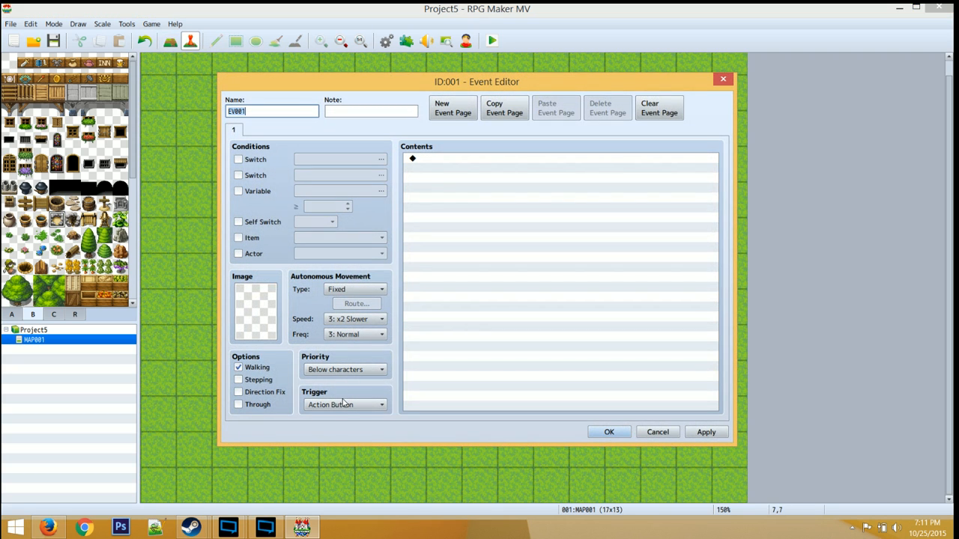
left_click(345, 404)
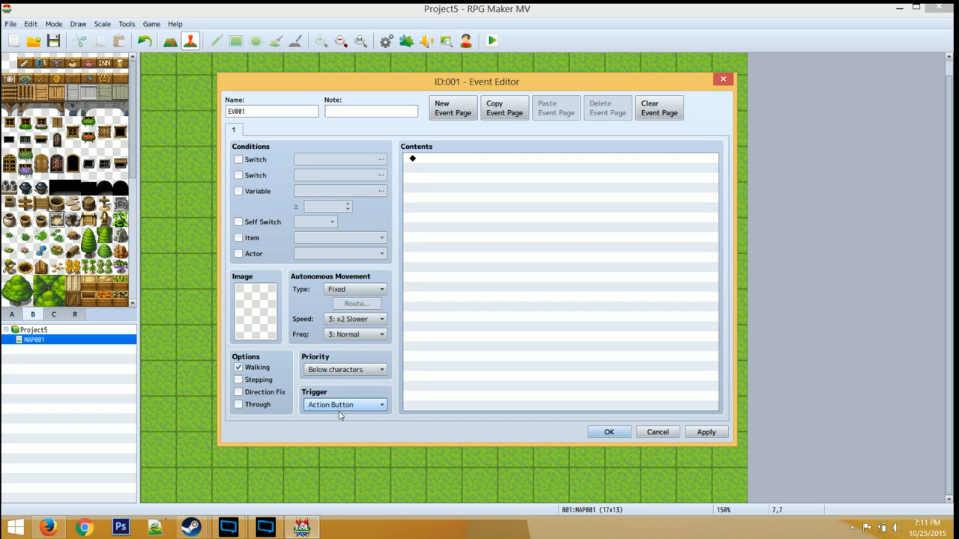
left_click(344, 369)
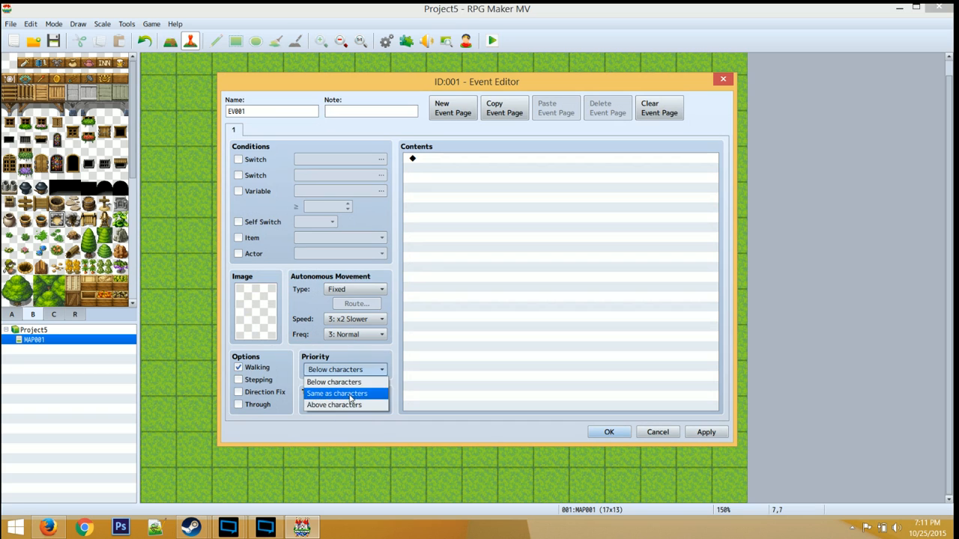
left_click(336, 393)
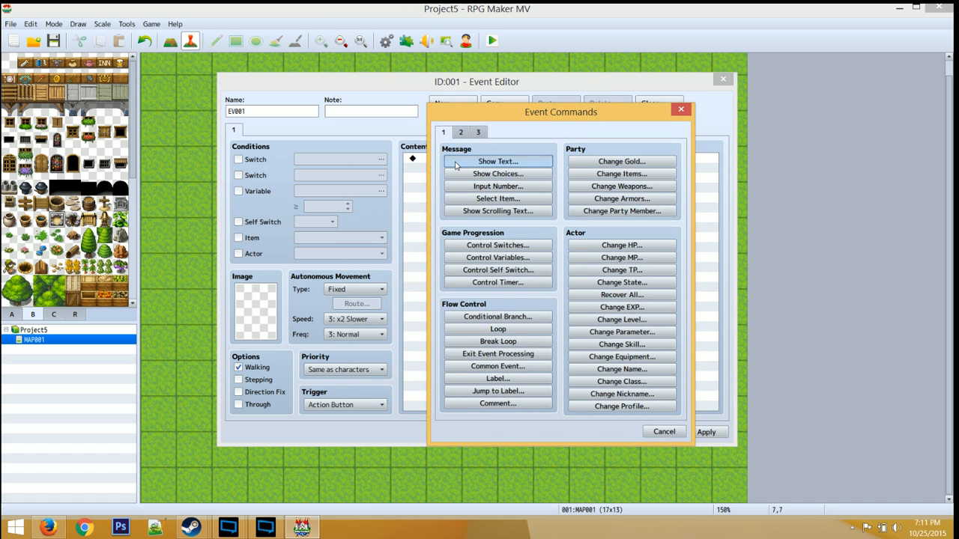
- Add a Show Text 'Something happens' command and create a second event page
left_click(496, 161)
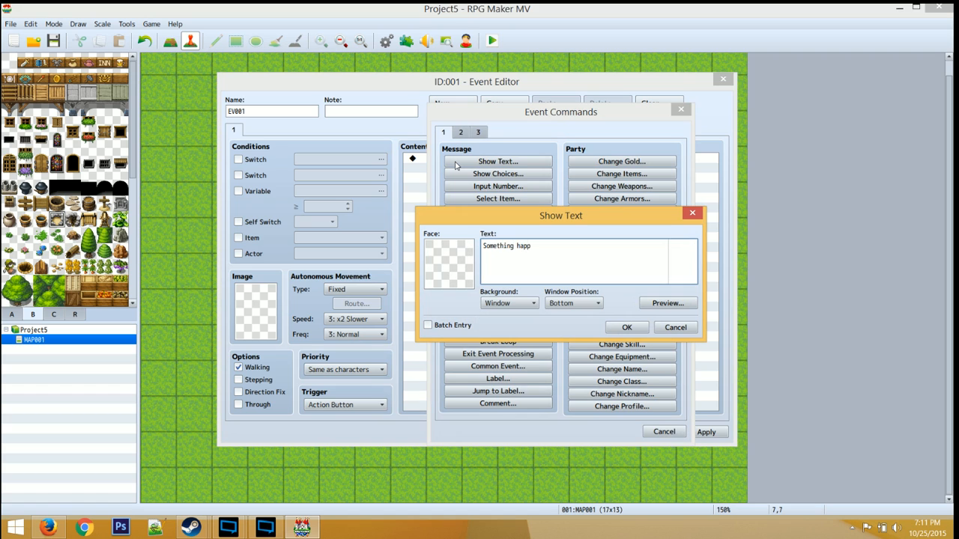
left_click(627, 327)
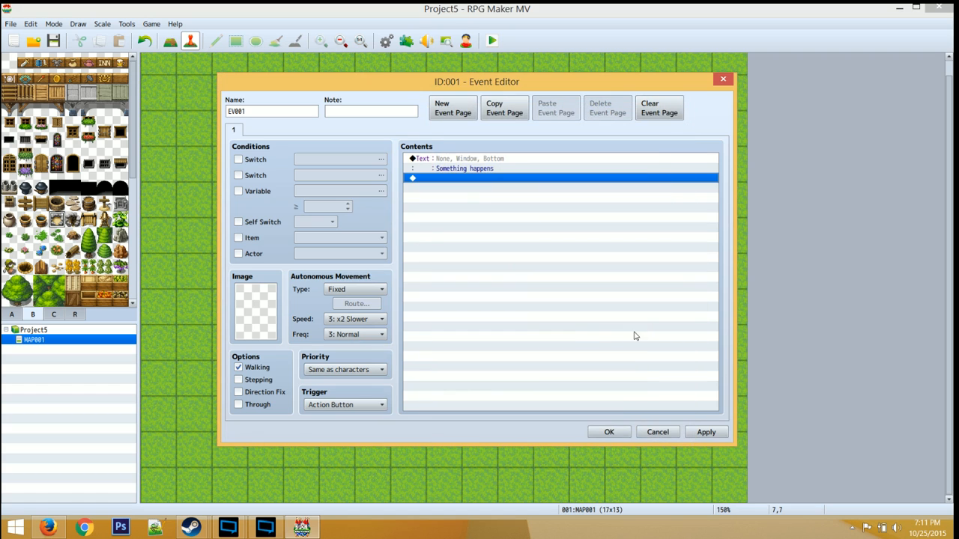
left_click(453, 107)
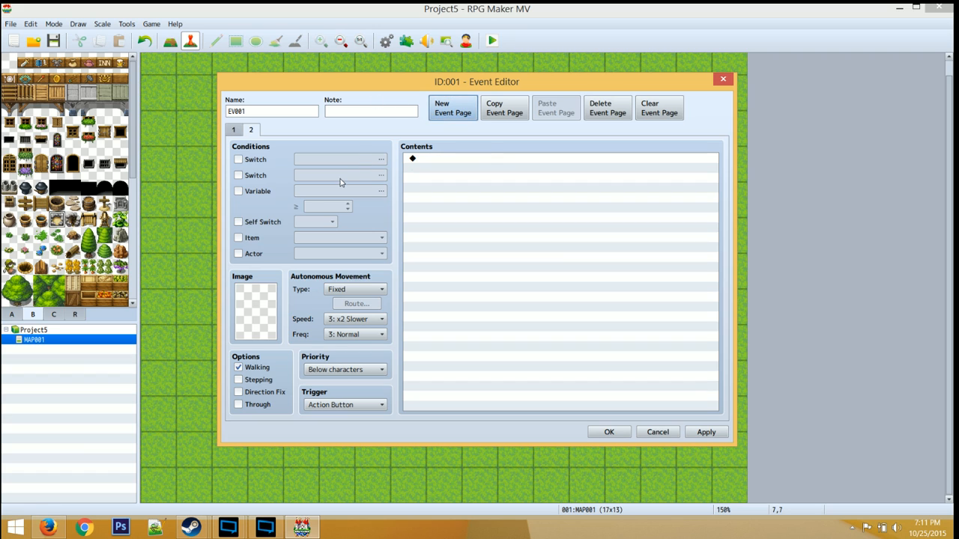
- Add a Control Self Switch command to the campfire event's first page
left_click(238, 222)
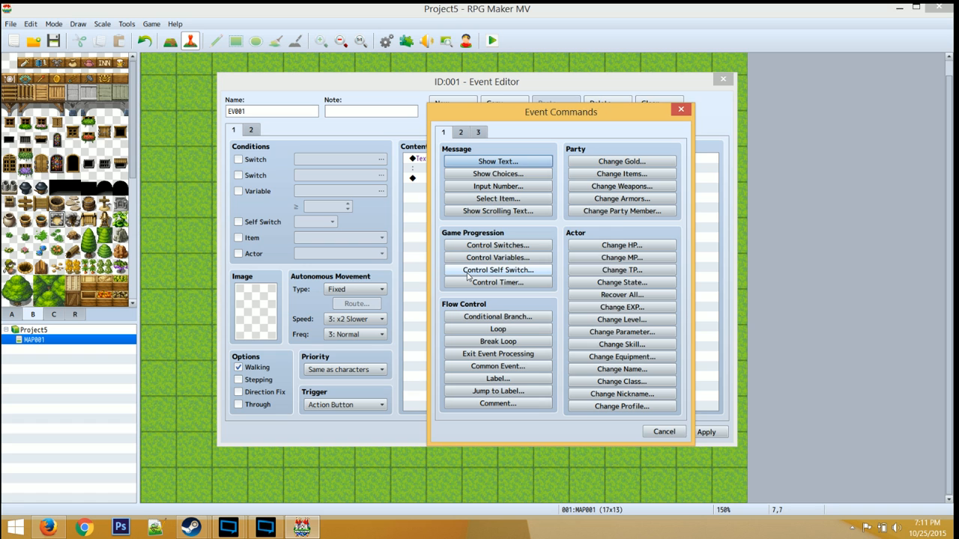
left_click(497, 270)
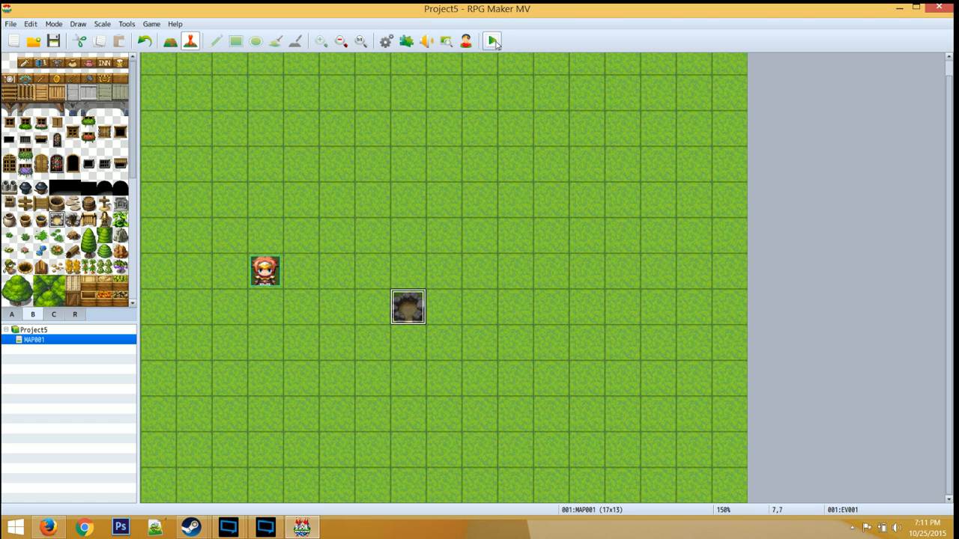
- Playtest the game and trigger the campfire's 'Something happens' message
left_click(491, 40)
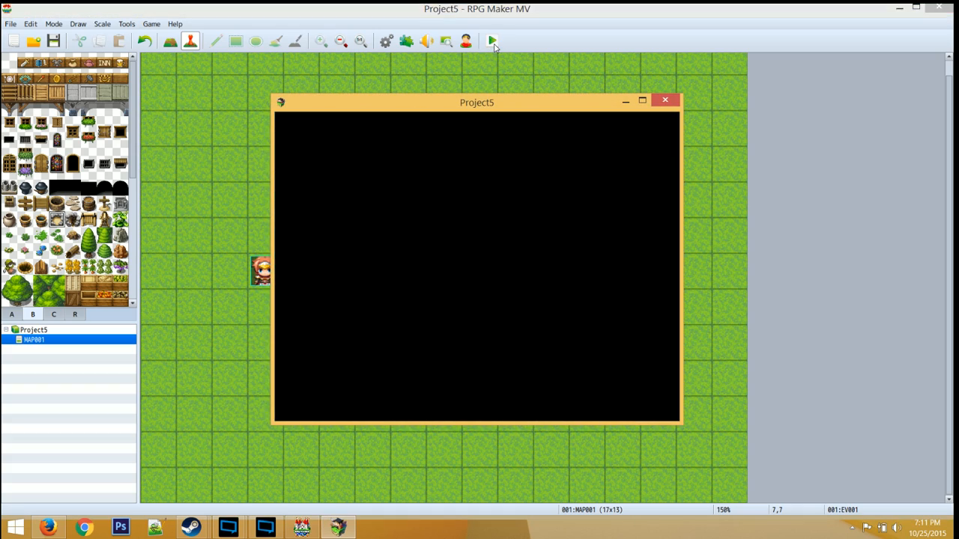
left_click(492, 41)
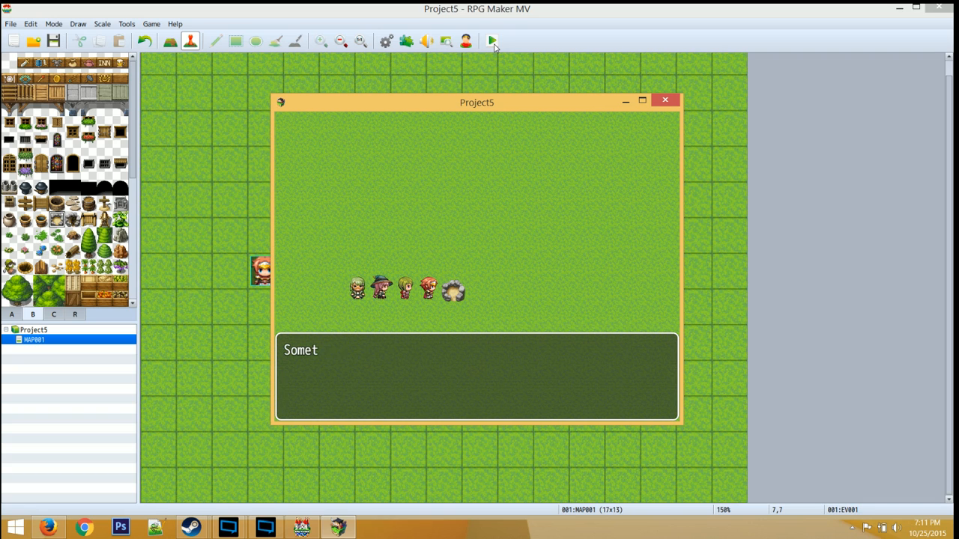